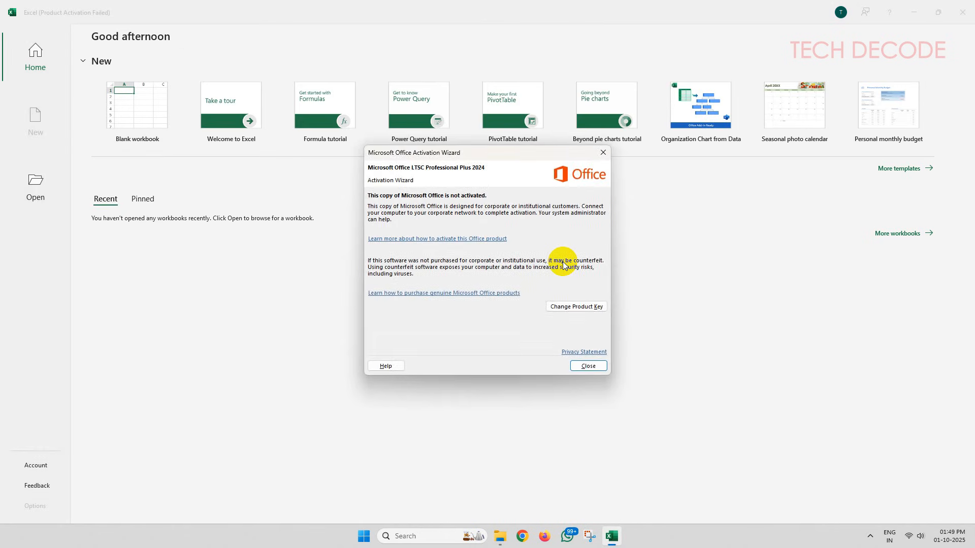
Step: Dismiss the Microsoft Office Activation Wizard dialog
{"action": "left_click", "coordinate": [588, 366]}
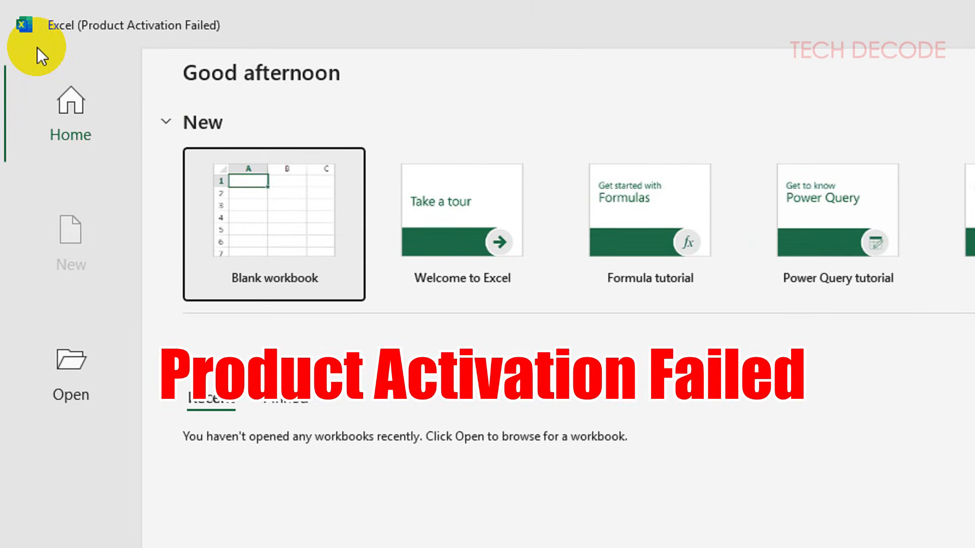
{"action": "mouse_move", "coordinate": [242, 72]}
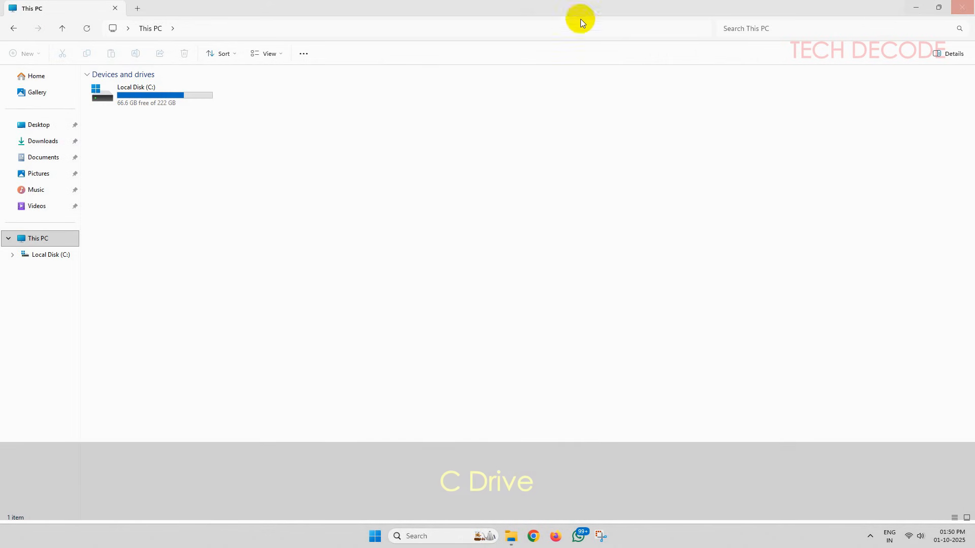
Step: Navigate from Local Disk (C:) through Program Files into the Microsoft Office folder
{"action": "left_click", "coordinate": [163, 94]}
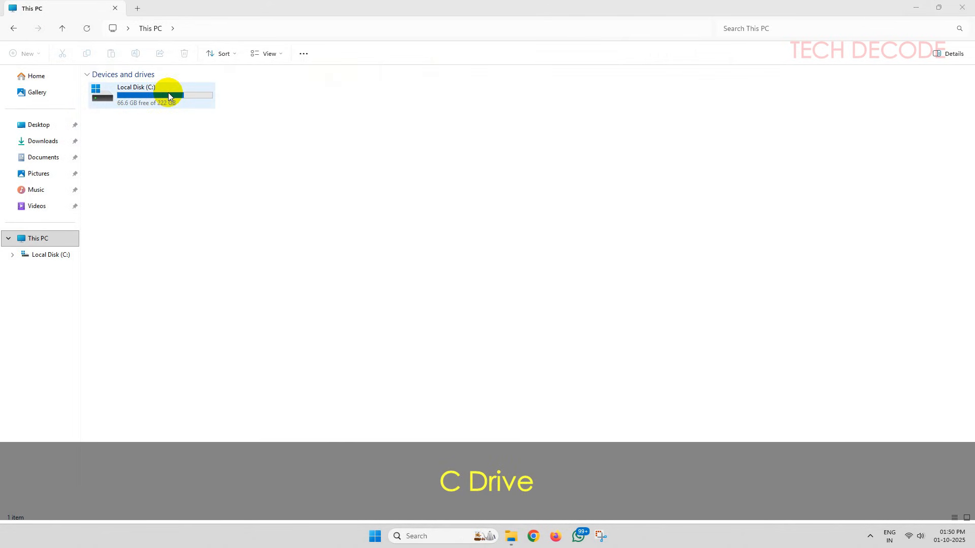
{"action": "double_click", "coordinate": [152, 94]}
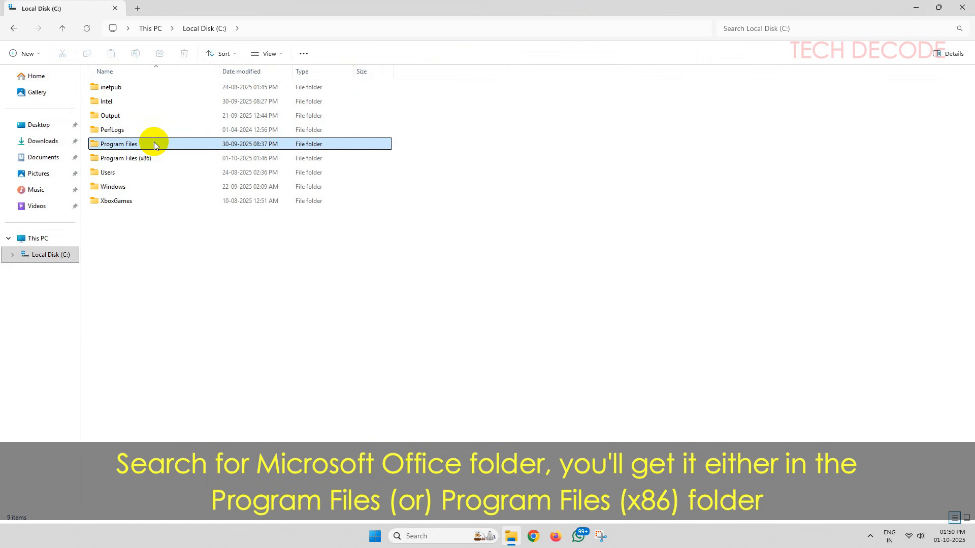
{"action": "left_click", "coordinate": [122, 157]}
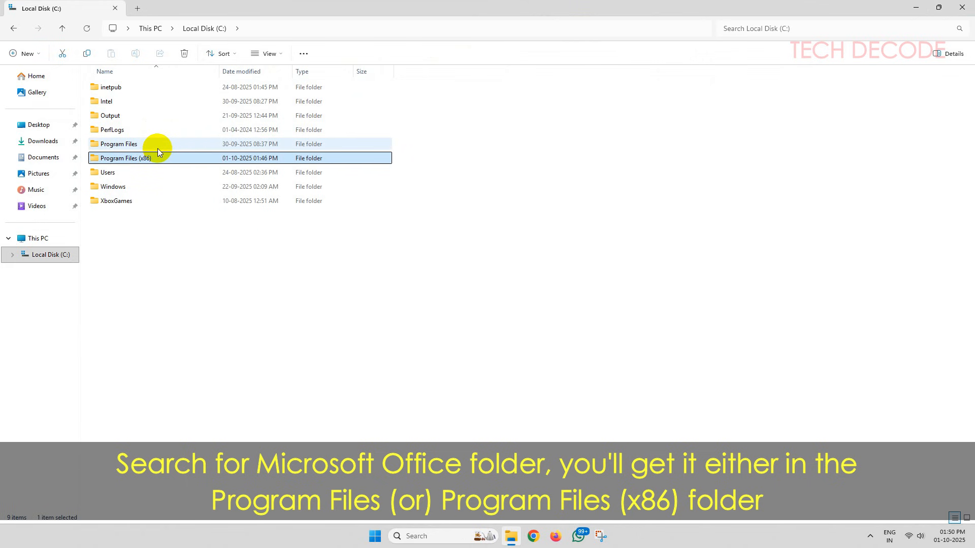
{"action": "double_click", "coordinate": [119, 144]}
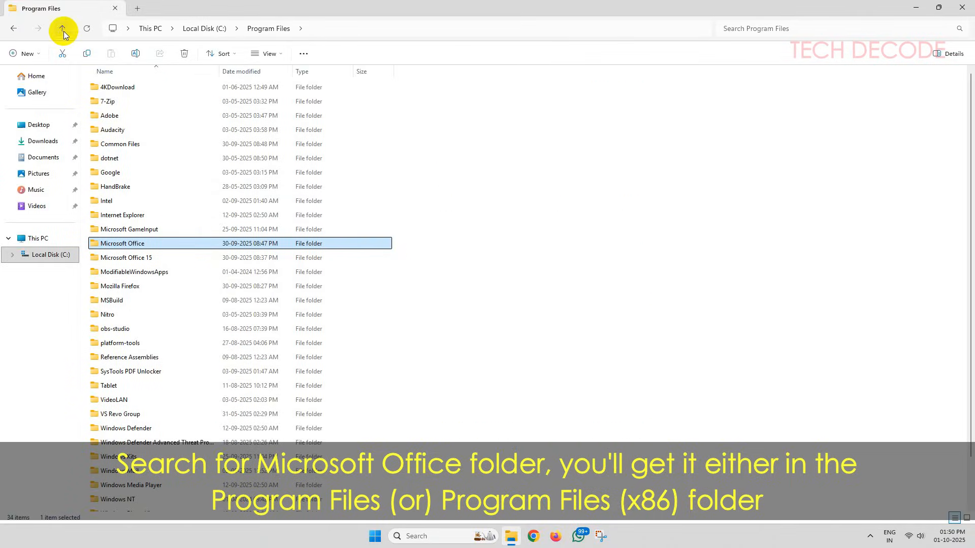
{"action": "left_click", "coordinate": [62, 28]}
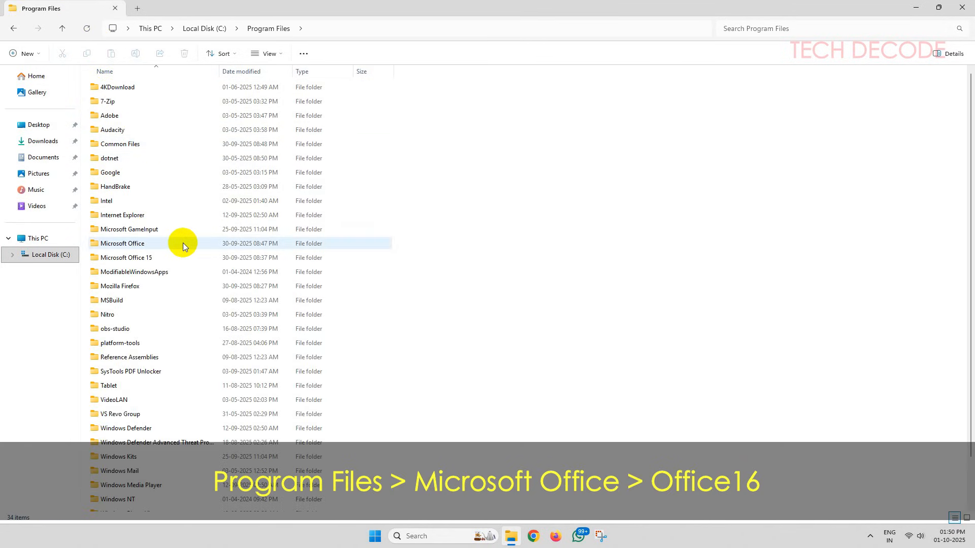
{"action": "double_click", "coordinate": [122, 243]}
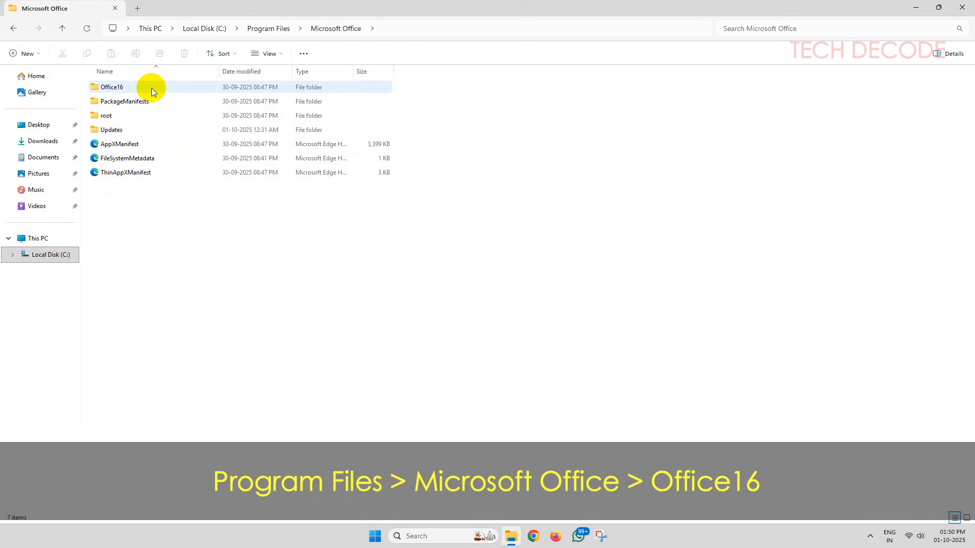
Step: Run OSPPREARM from Office16, relaunch Excel from Start search and create a blank workbook
{"action": "double_click", "coordinate": [111, 87]}
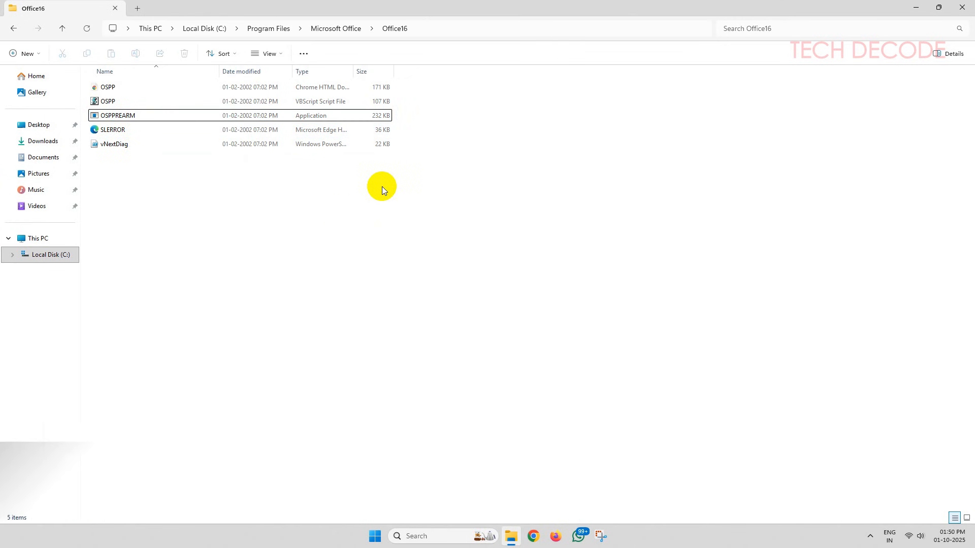
{"action": "type", "text": "excel"}
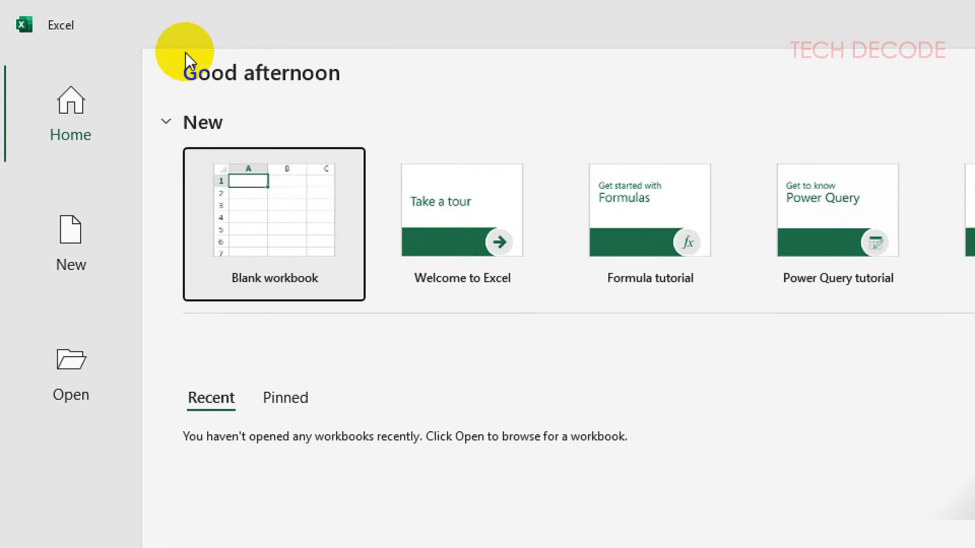
{"action": "left_click", "coordinate": [274, 219]}
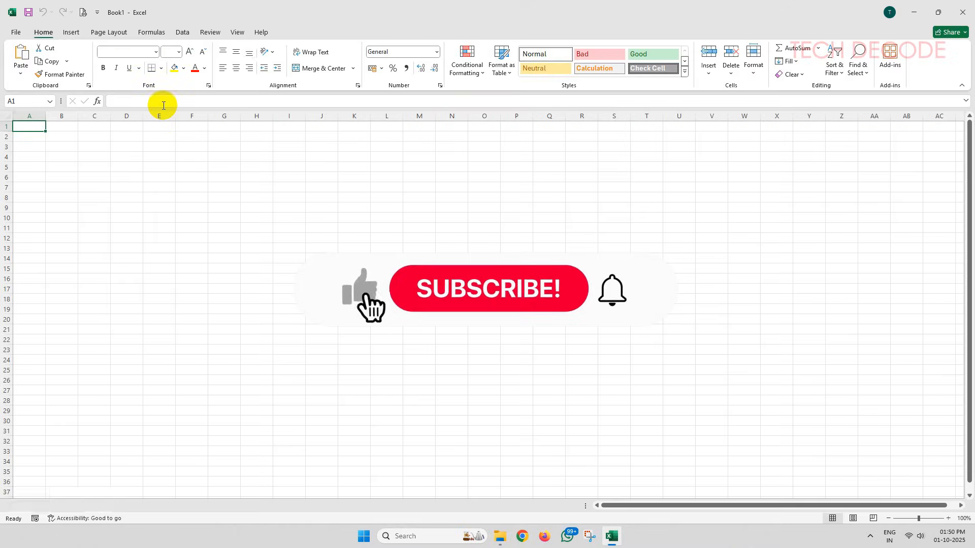